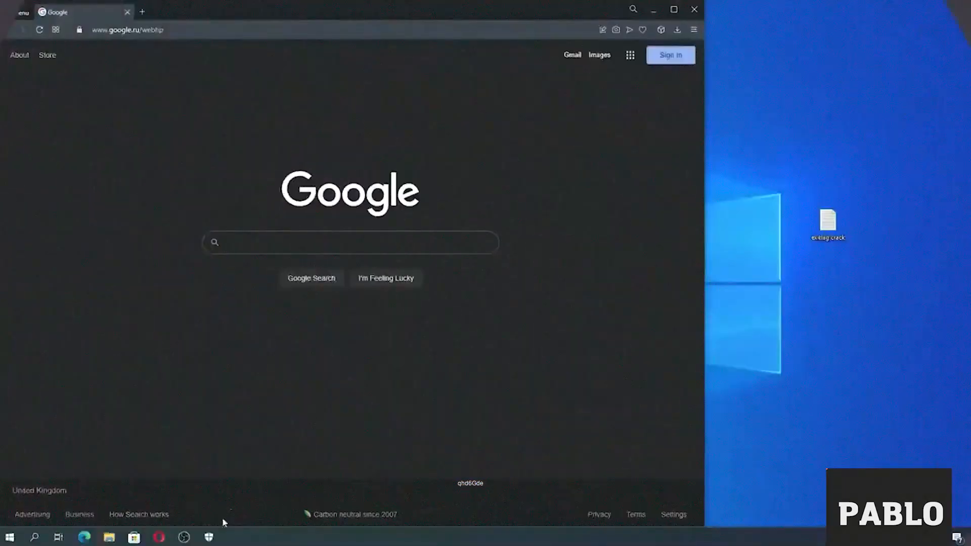
Download the ExitLagsCrack ZIP (2.12MB) from its MediaFire page to the desktop.
left_click(208, 537)
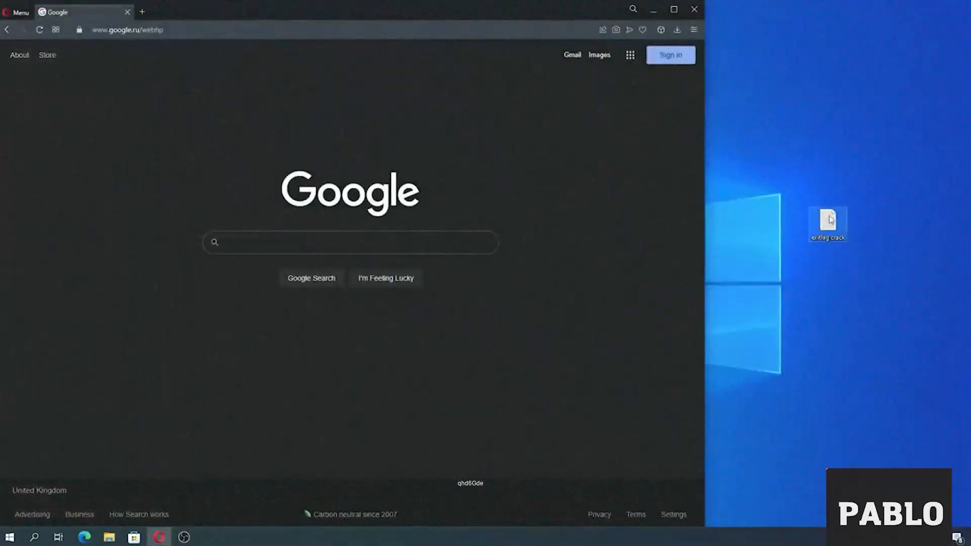
double_click(828, 223)
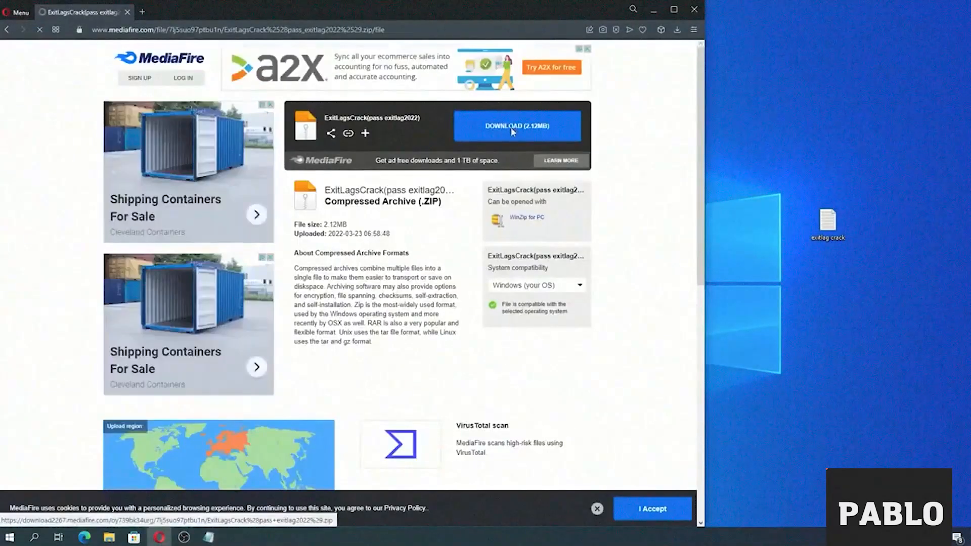
left_click(518, 125)
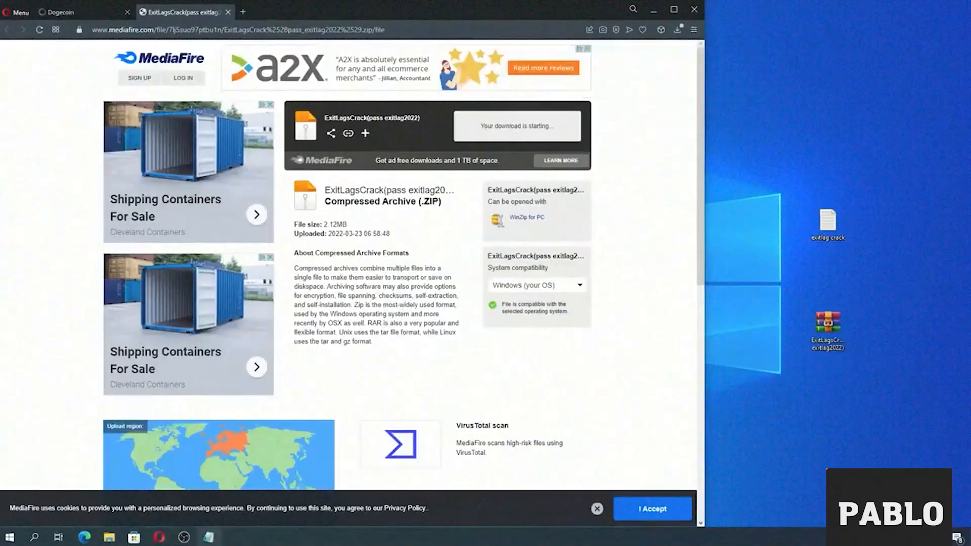
Extract the four files, including ExitLagsCrack.exe, from the archive onto the desktop.
double_click(826, 221)
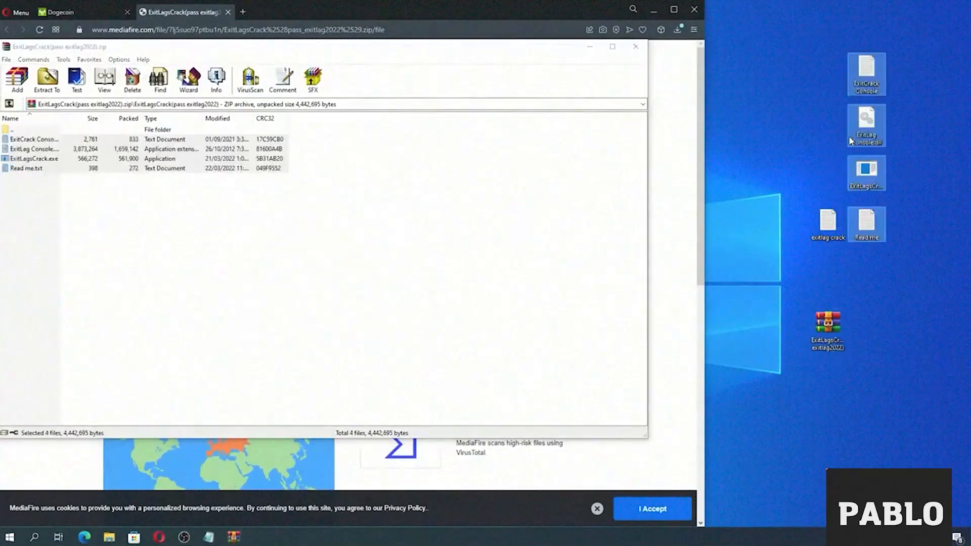
mouse_move(872, 301)
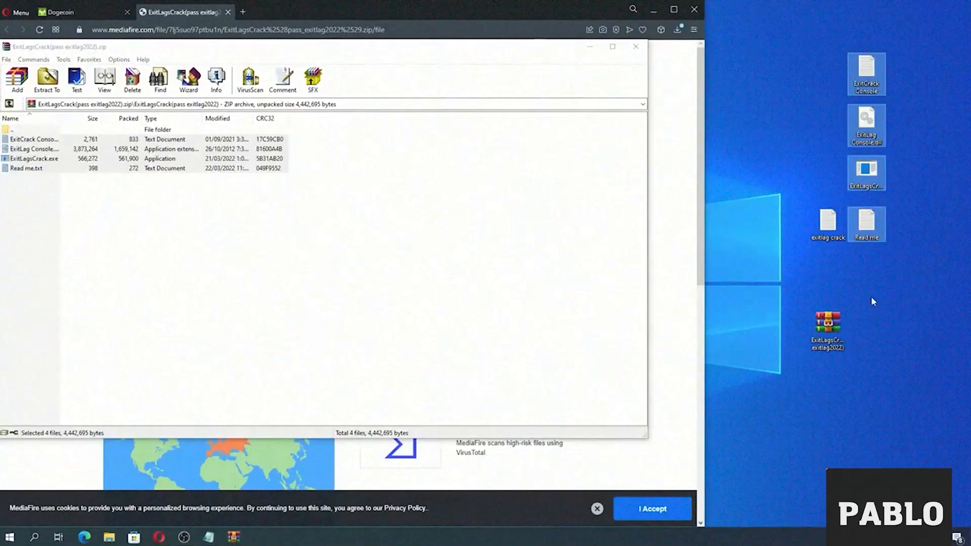
right_click(866, 173)
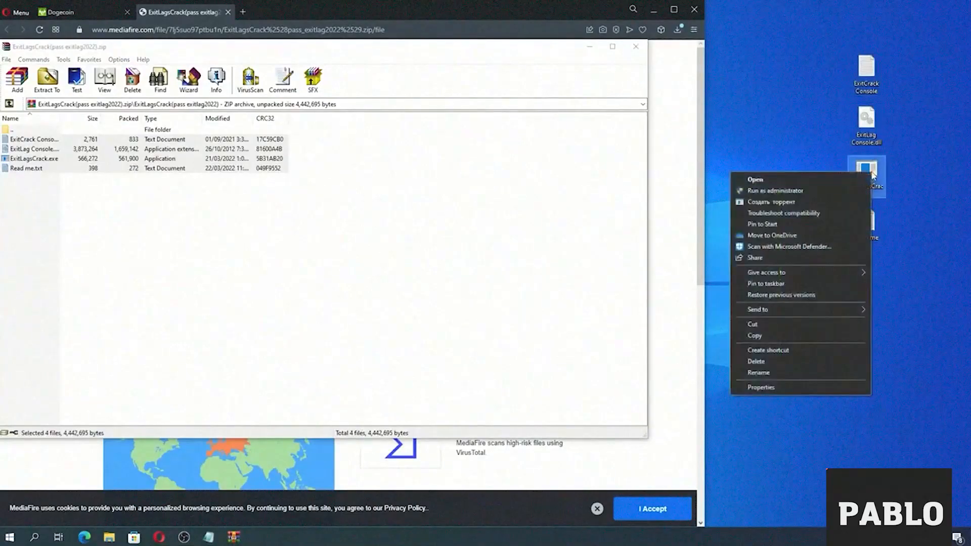
Run ExitLagsCrack.exe as administrator so ExitLag starts with its Fortnite setup.
left_click(754, 180)
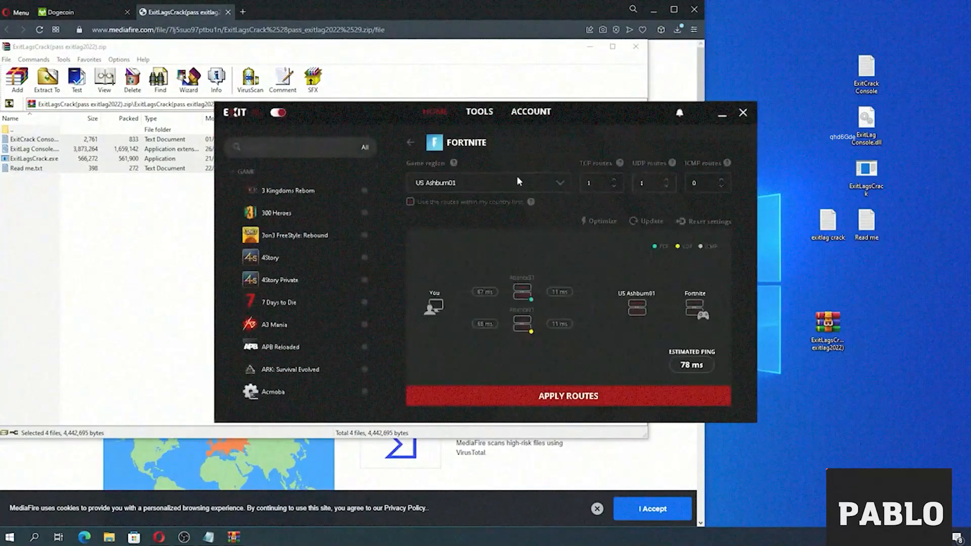
mouse_move(556, 203)
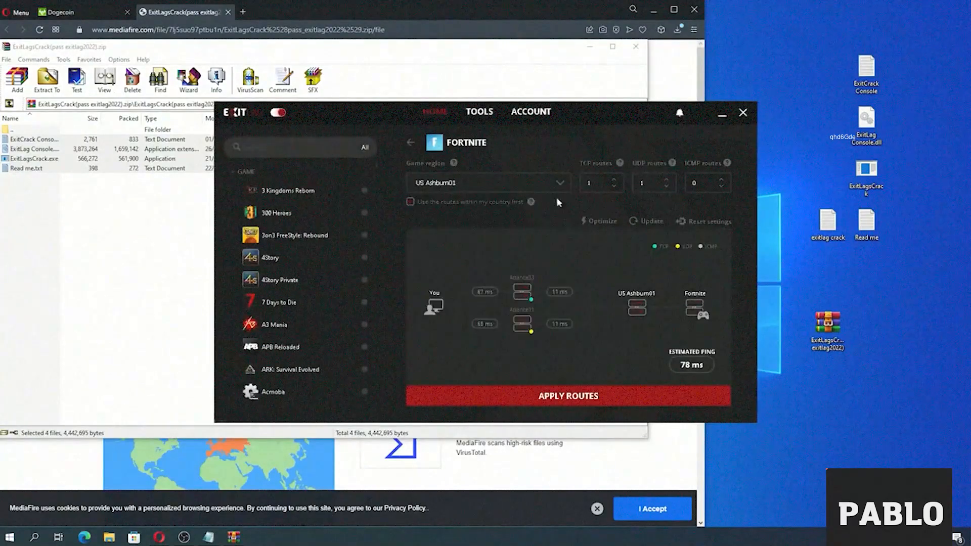
mouse_move(510, 239)
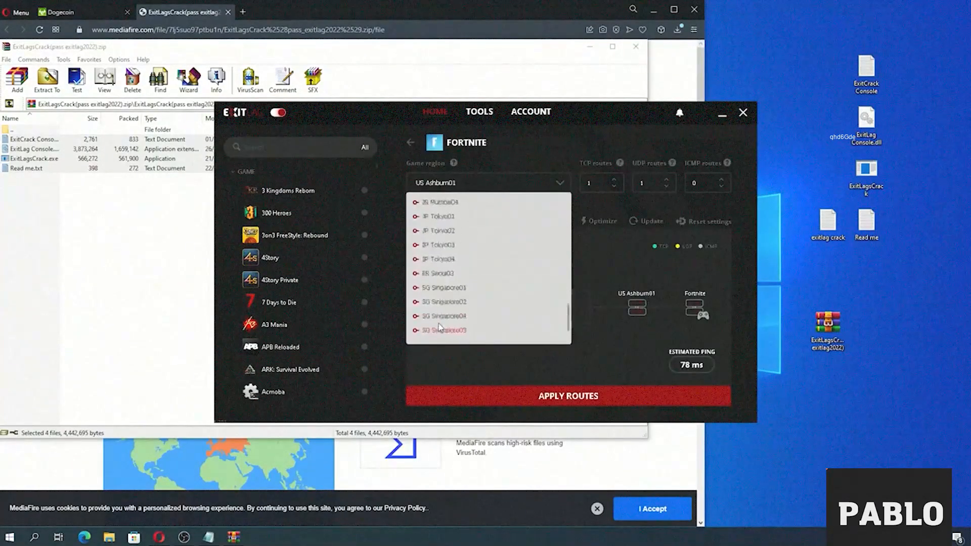
Choose the US Ashburn01 game server region for Fortnite's routes.
left_click(566, 395)
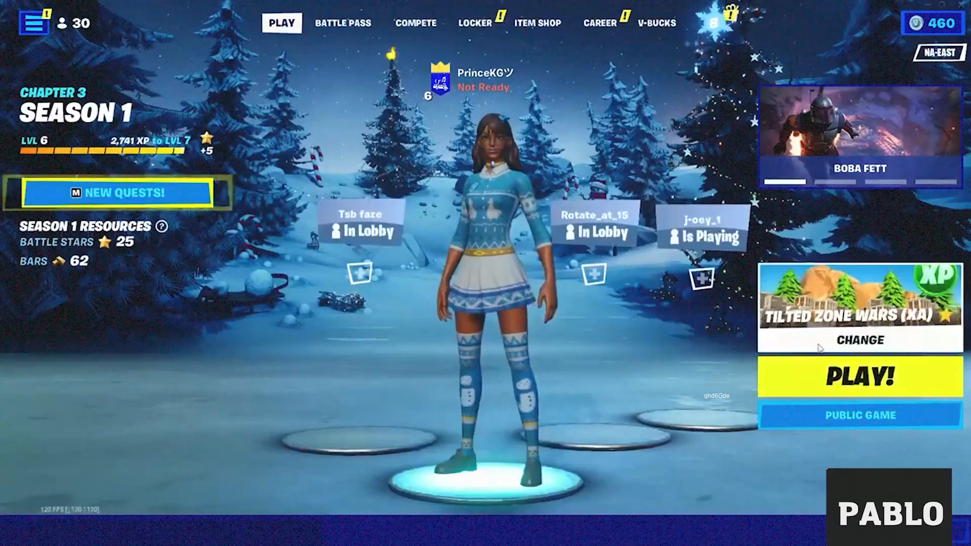
Leave the lobby via CHANGE to the Discover page of game modes and islands.
left_click(859, 340)
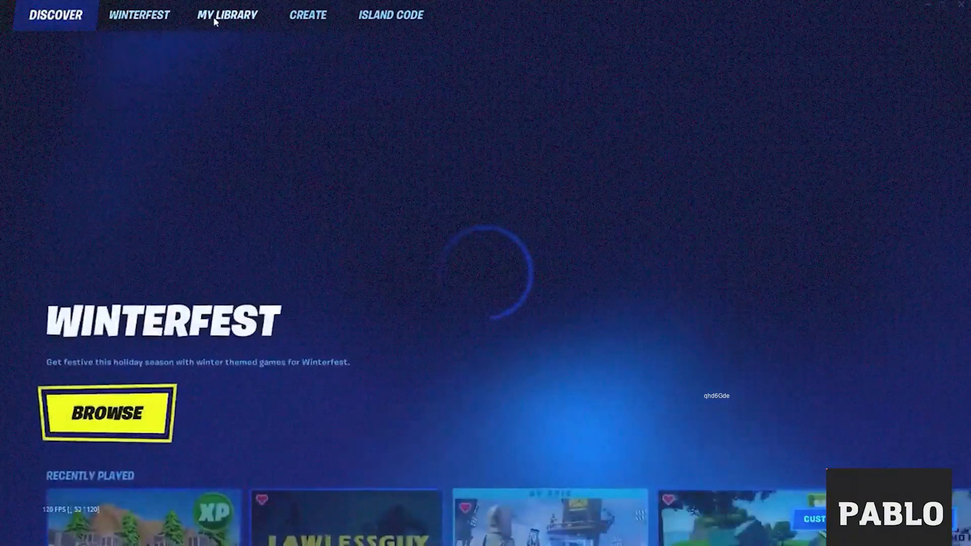